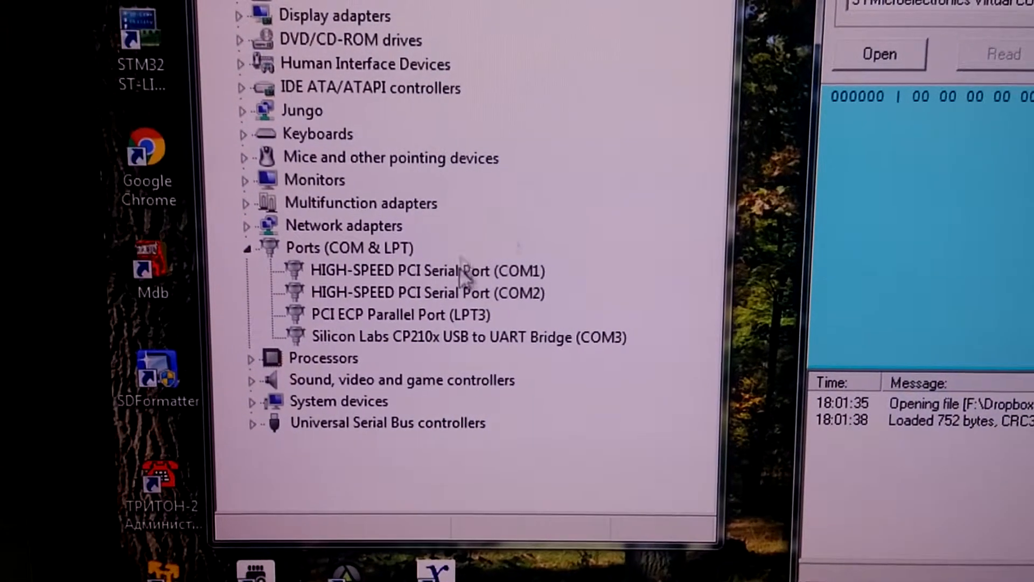
# - Bring the MIFARE Card Editor window forward after confirming the CP210x bridge on COM3
pyautogui.click(461, 336)
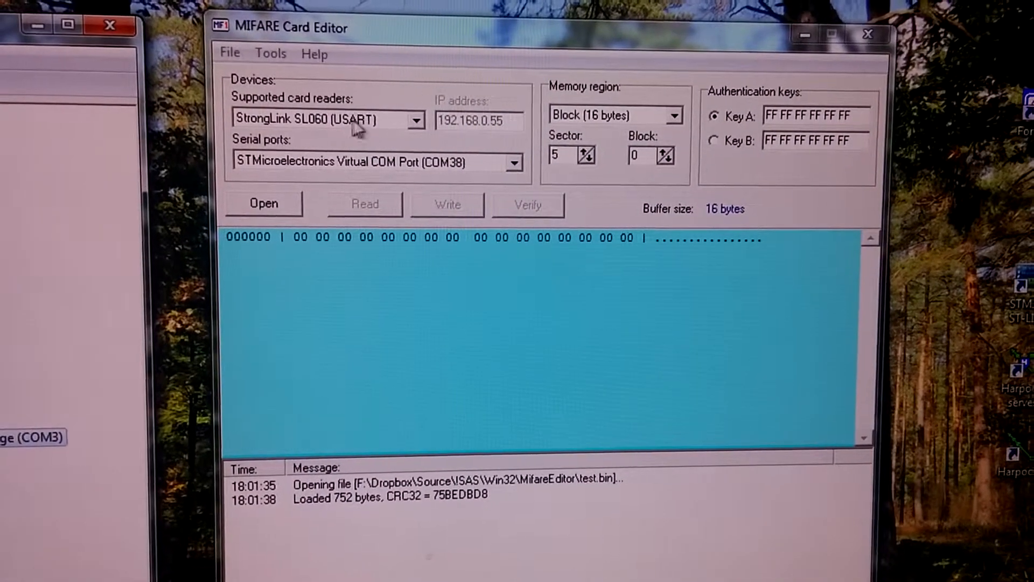
# - Open the NXP MFRC522 (USART) reader on the Silicon Labs CP210x COM3 port
pyautogui.click(415, 121)
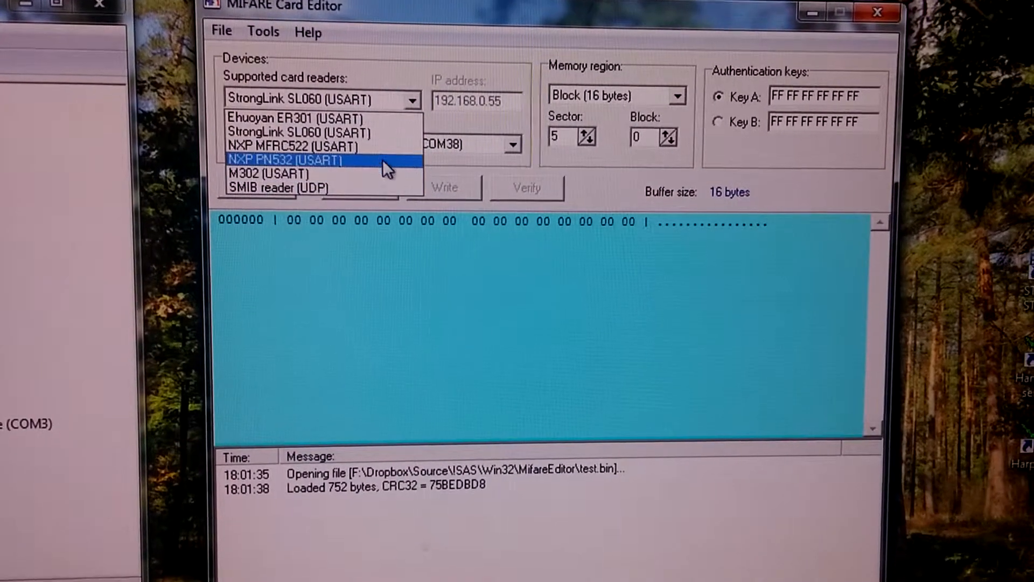
pyautogui.click(297, 146)
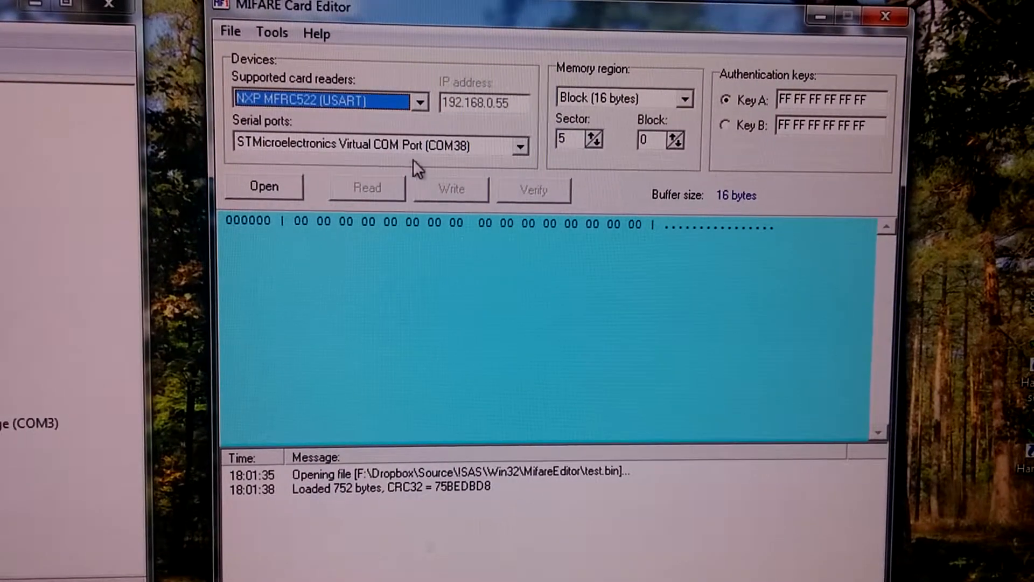
pyautogui.click(519, 146)
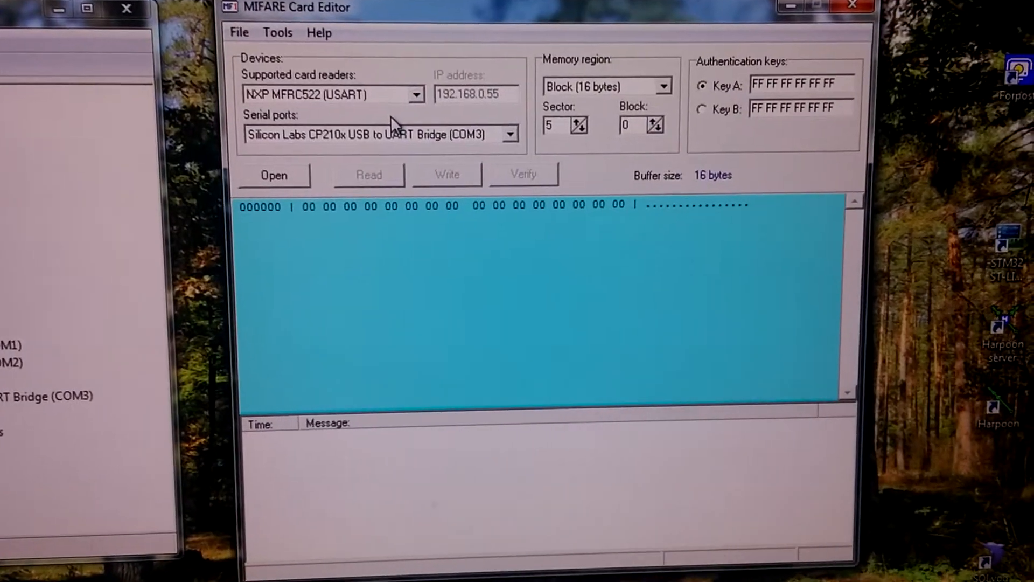
pyautogui.click(511, 135)
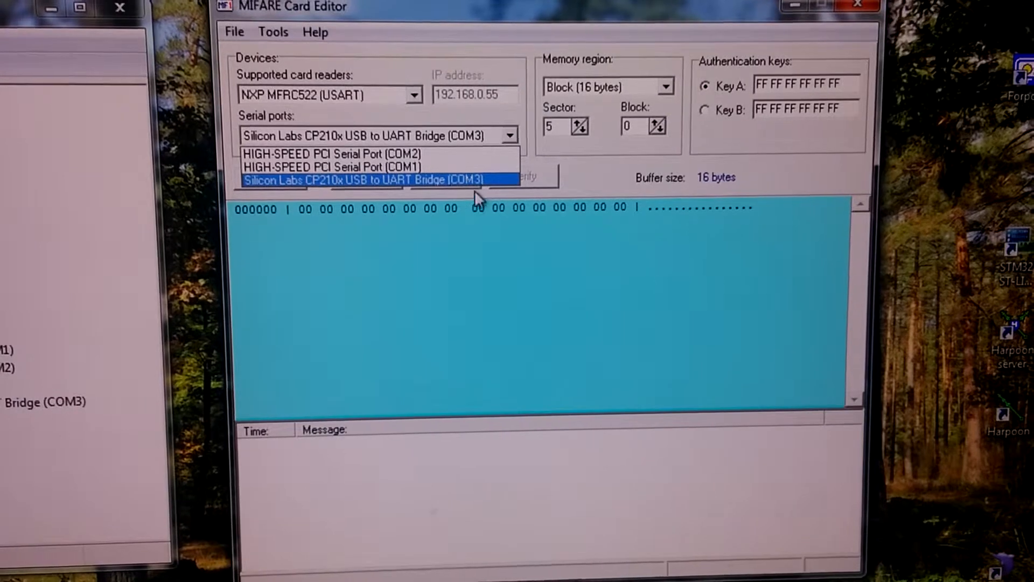
pyautogui.click(361, 179)
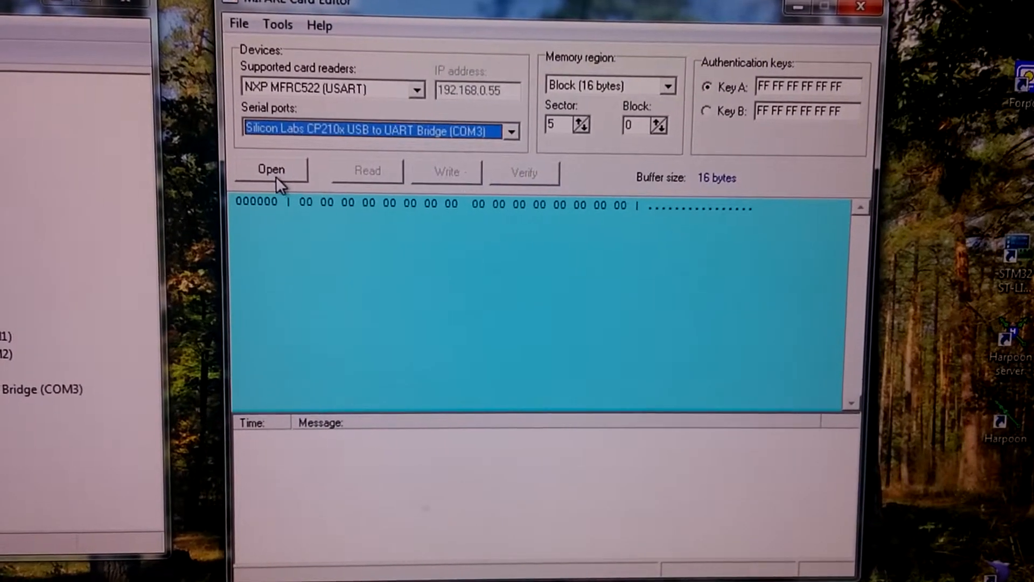
pyautogui.click(270, 170)
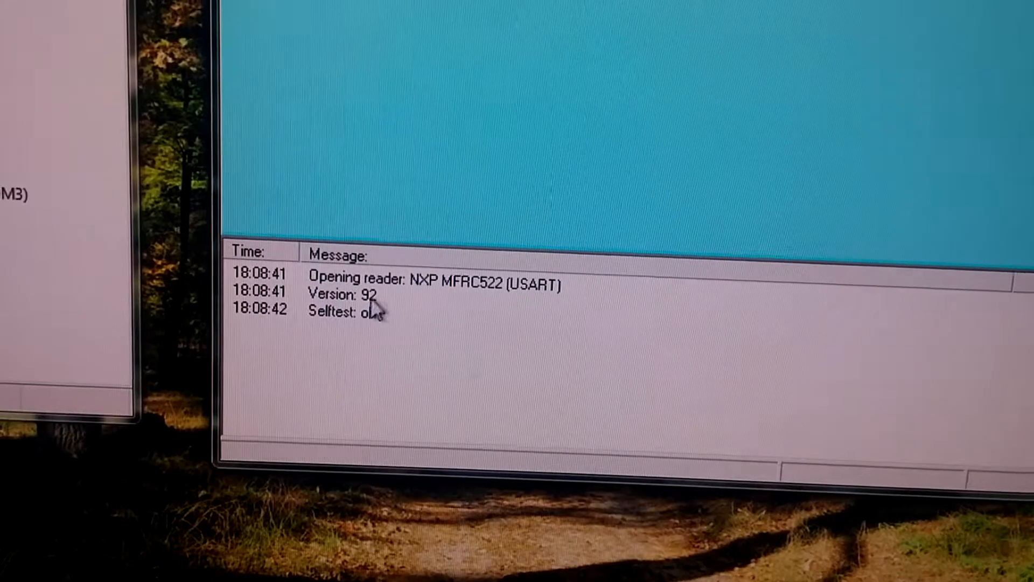
# - Set Memory region to All card (1 kbyte) for a 1024-byte buffer
pyautogui.click(363, 330)
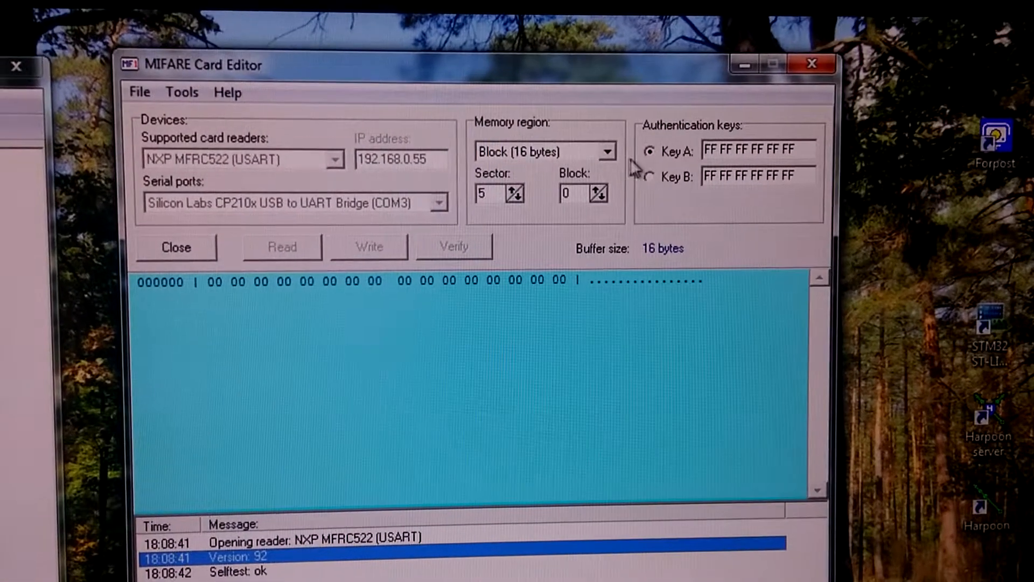
pyautogui.click(615, 151)
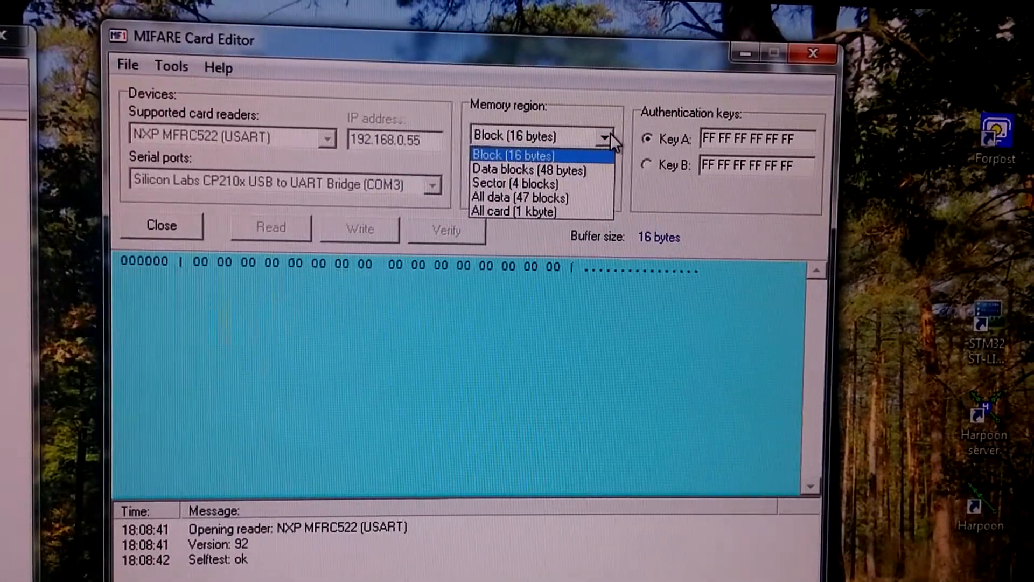
pyautogui.click(513, 154)
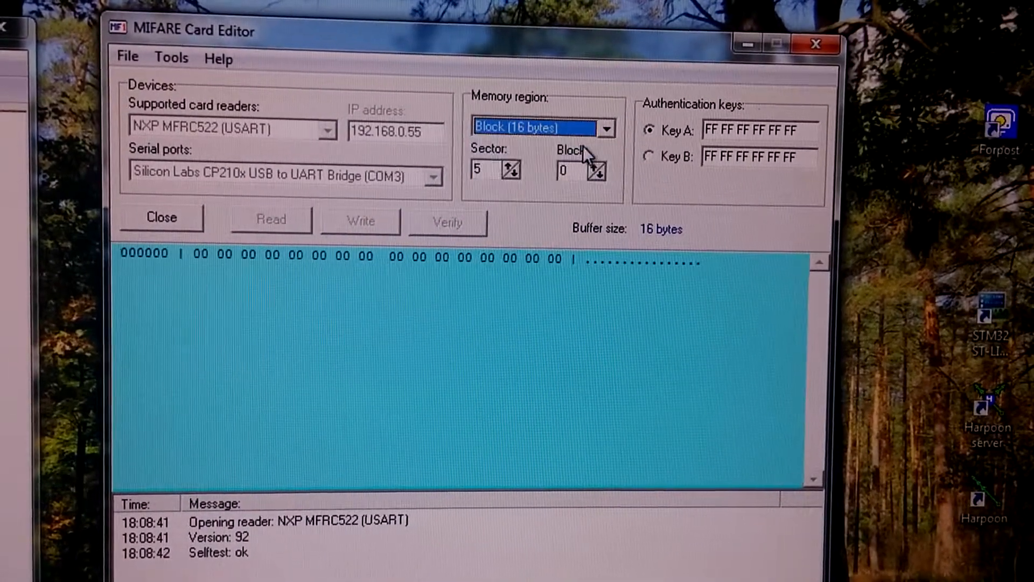
pyautogui.click(604, 128)
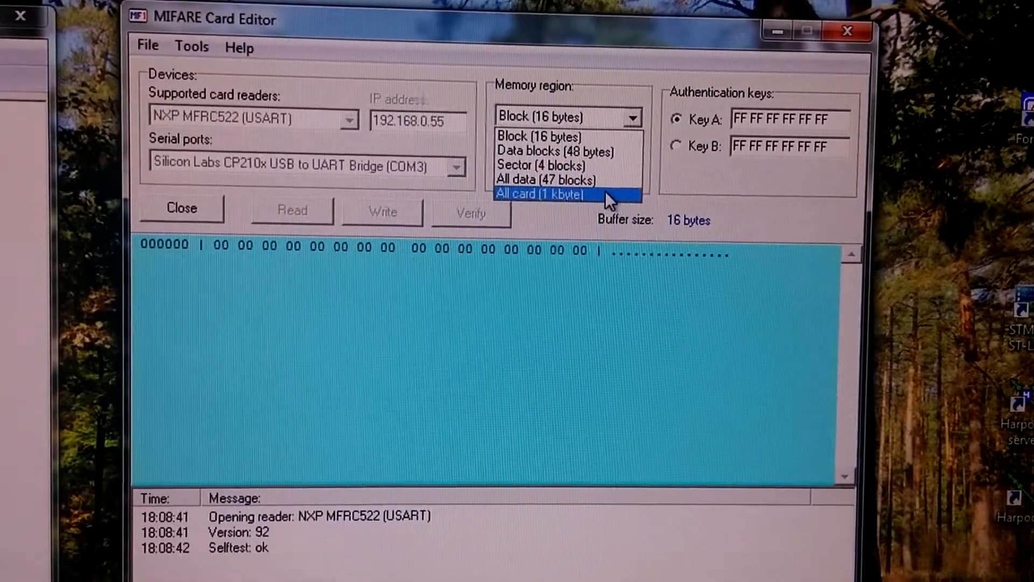
pyautogui.click(541, 194)
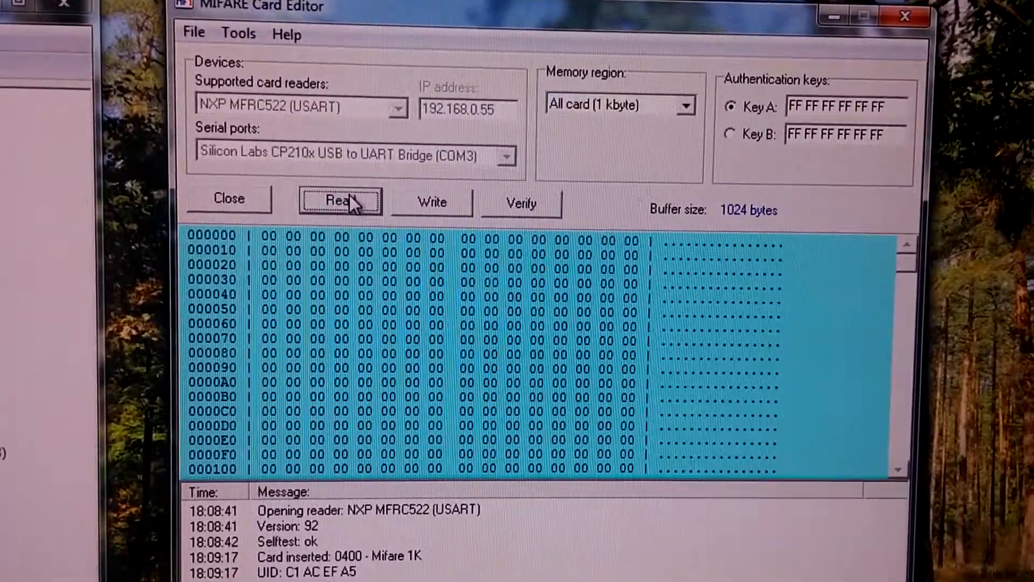
# - Read all 1024 bytes from the card and scroll through the hex view
pyautogui.click(340, 201)
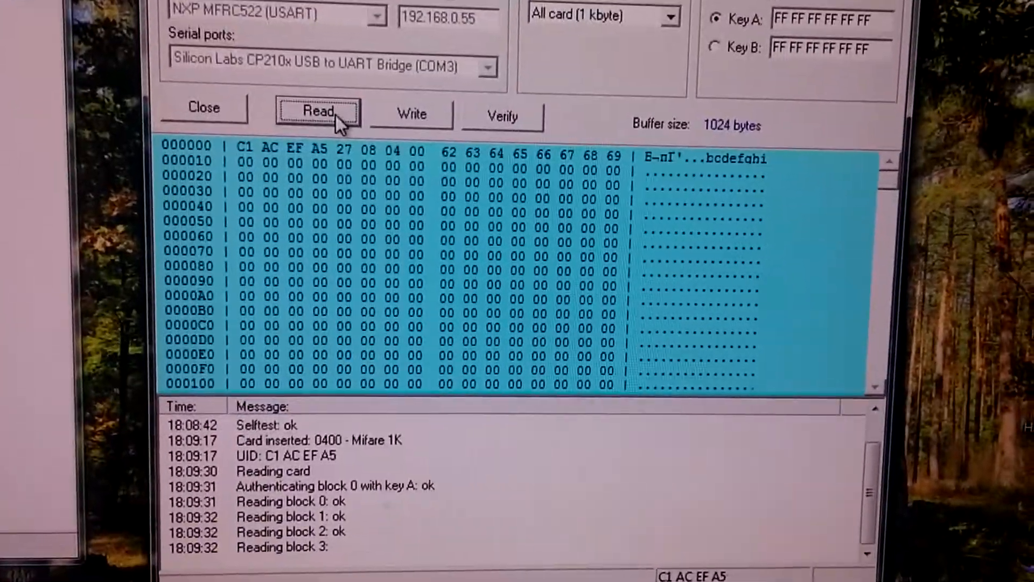
pyautogui.click(318, 110)
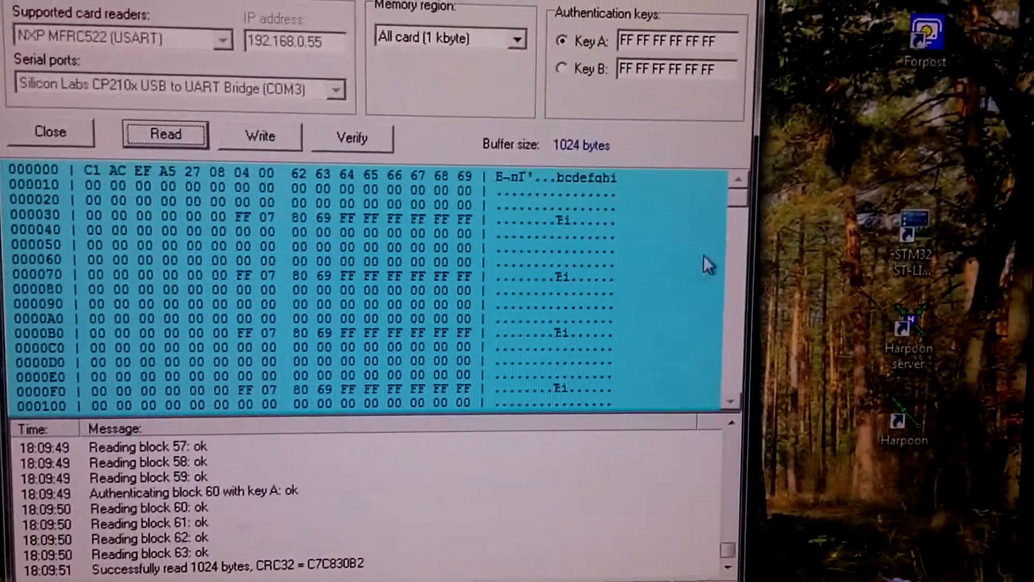
pyautogui.scroll(-3)
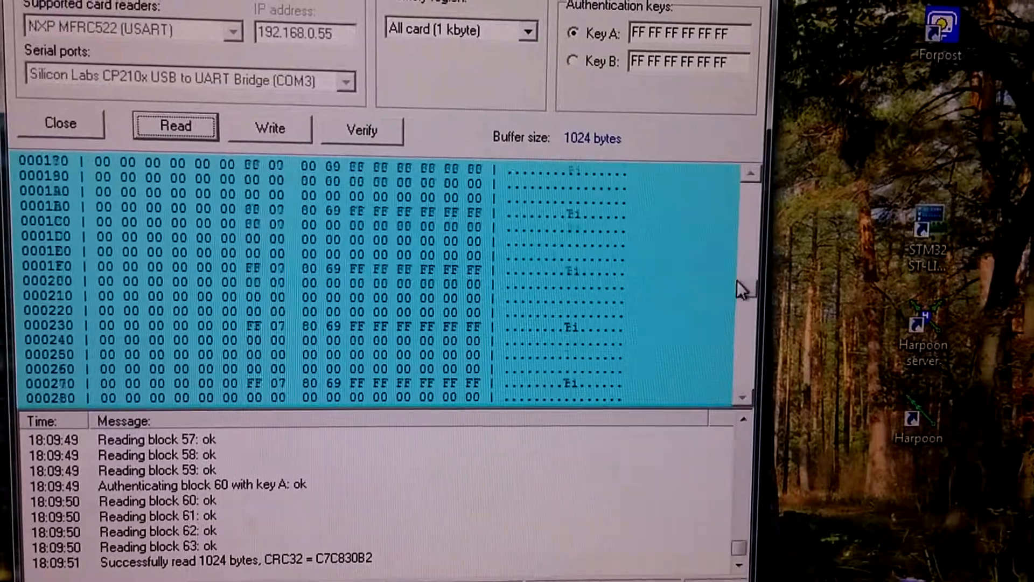
pyautogui.scroll(-3)
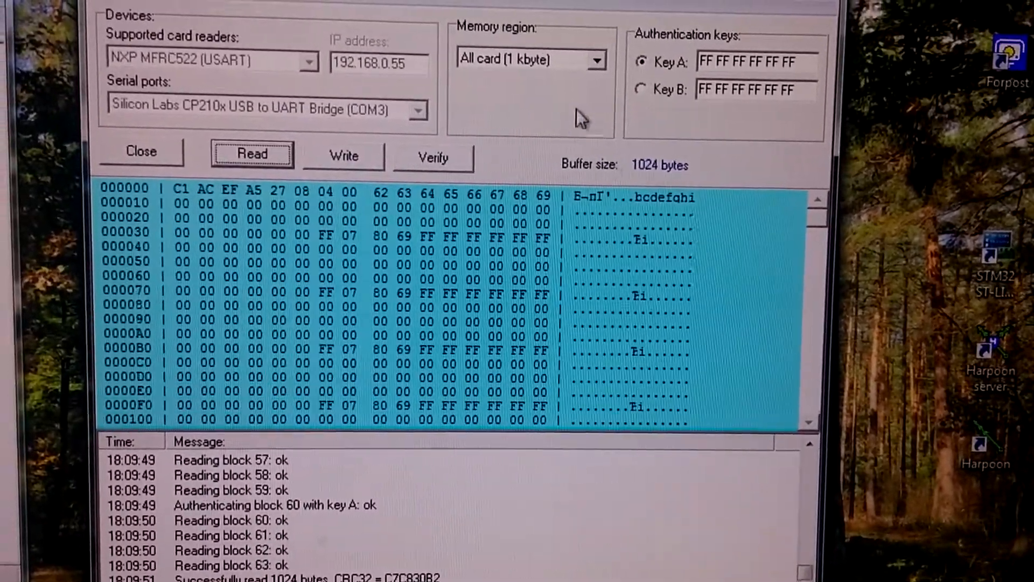
pyautogui.click(594, 59)
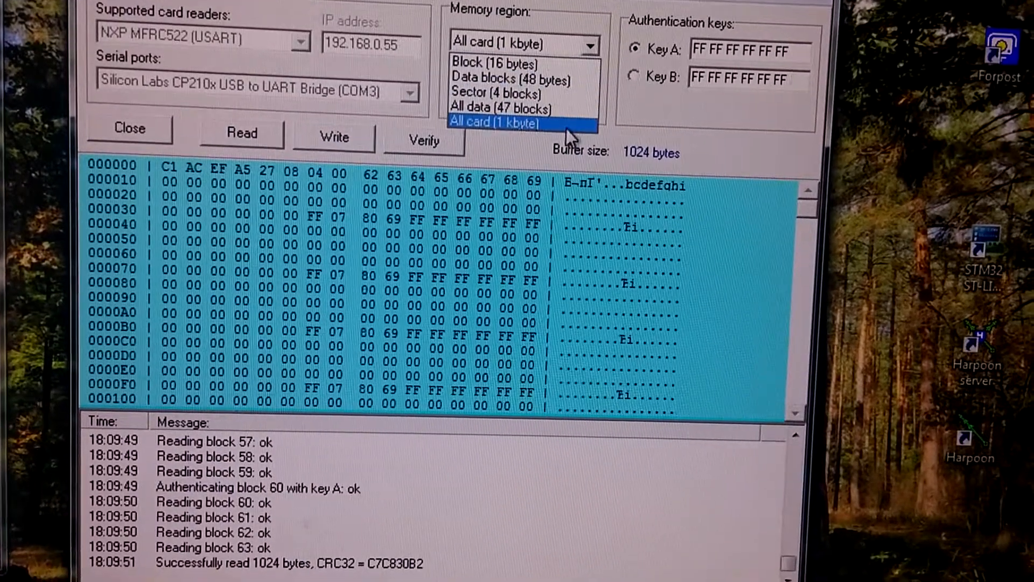
# - Switch the region to All data (47 blocks) and load test.bin despite the size warning
pyautogui.click(501, 109)
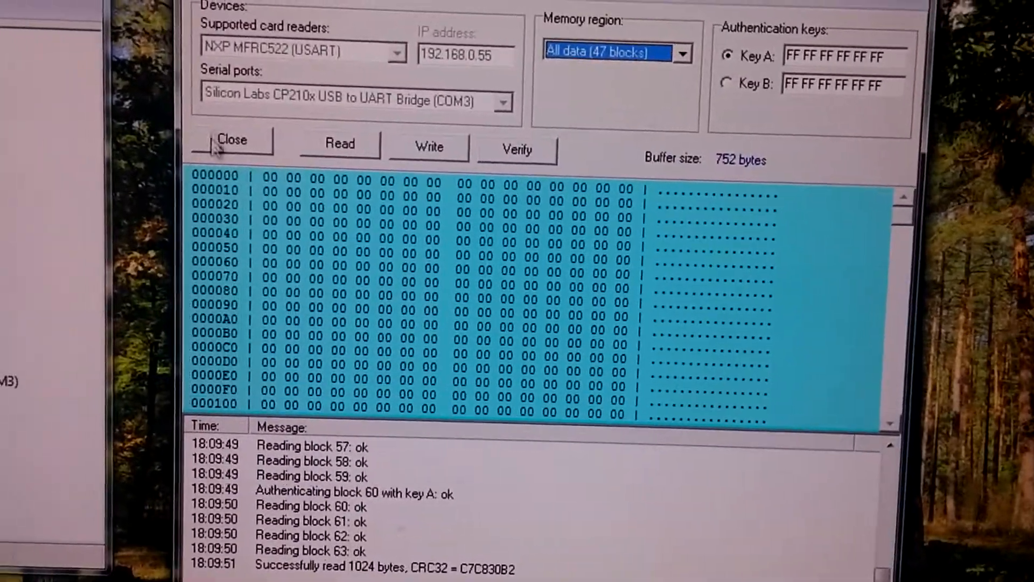
pyautogui.click(257, 74)
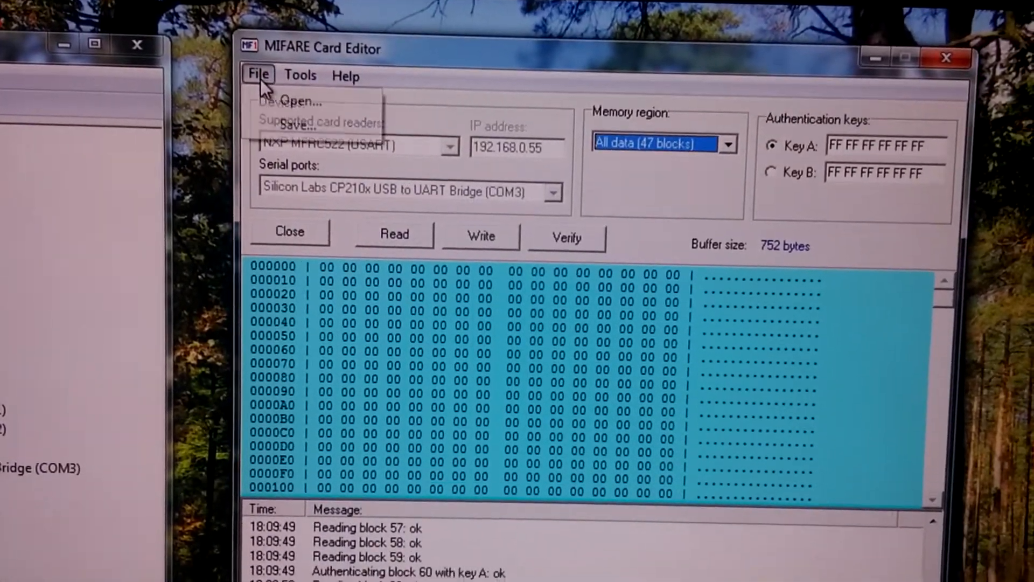
pyautogui.click(293, 101)
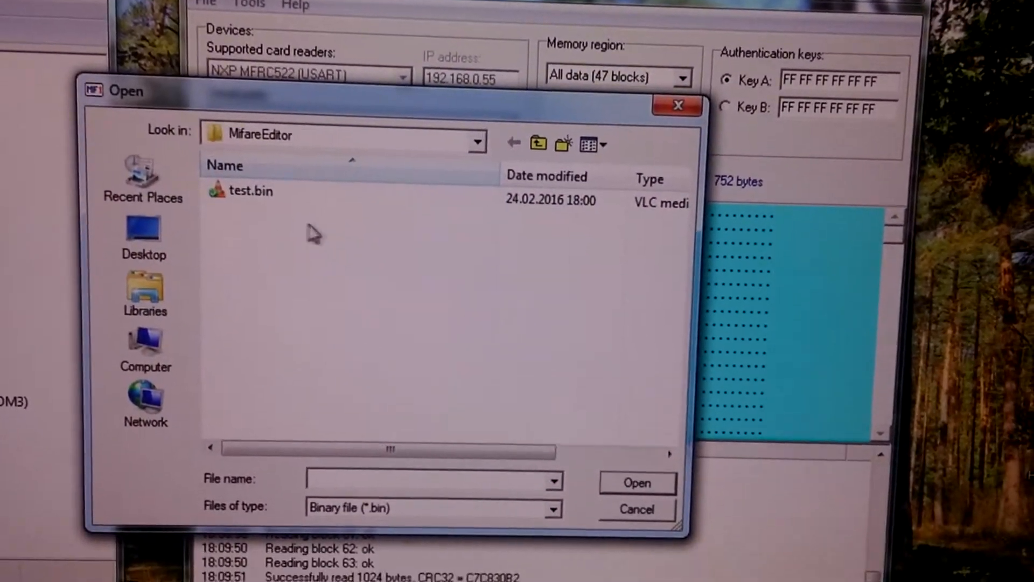
pyautogui.click(635, 482)
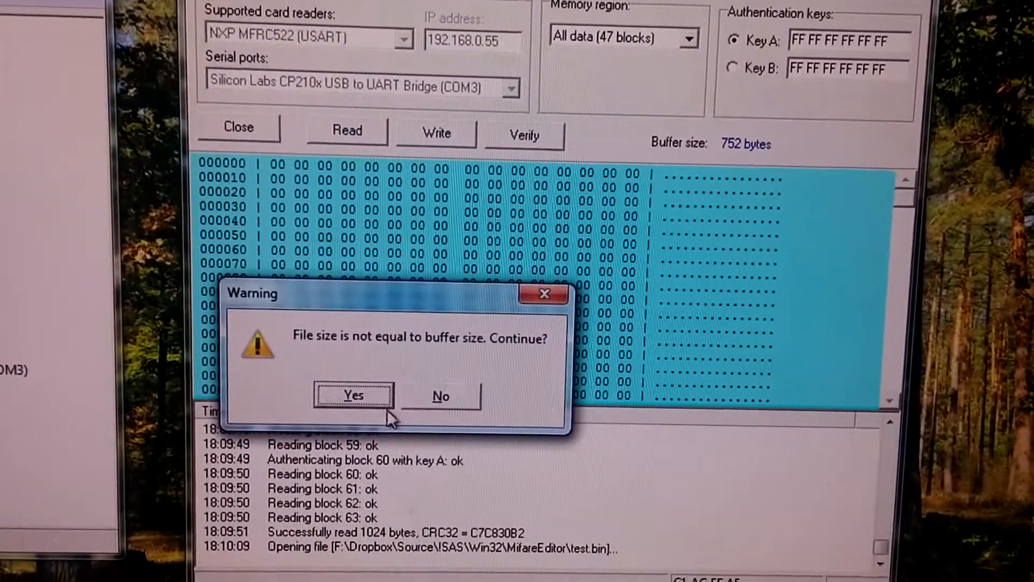
pyautogui.click(354, 395)
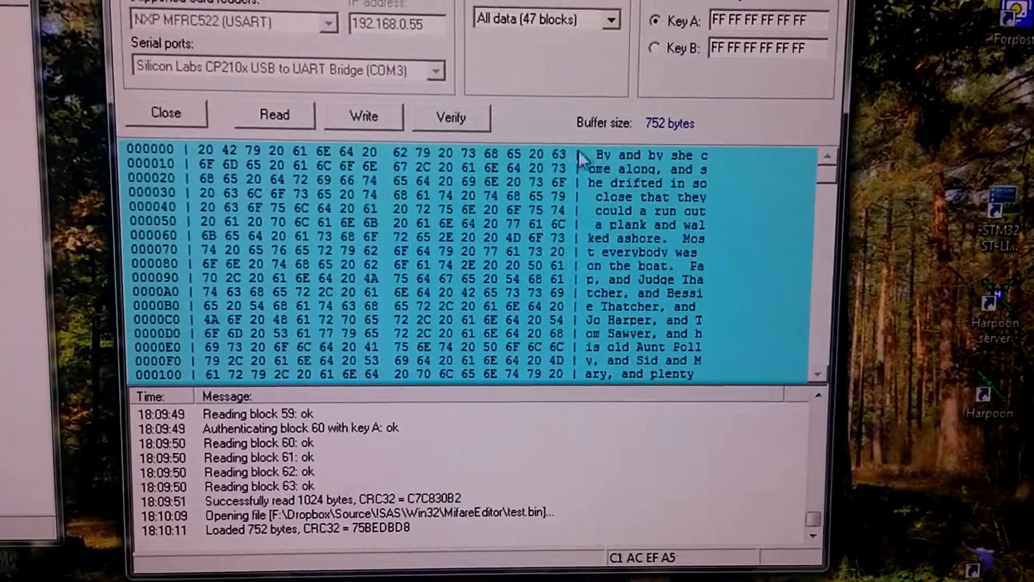
# - Write the 752-byte test.bin buffer to the card and confirm the write
pyautogui.click(362, 117)
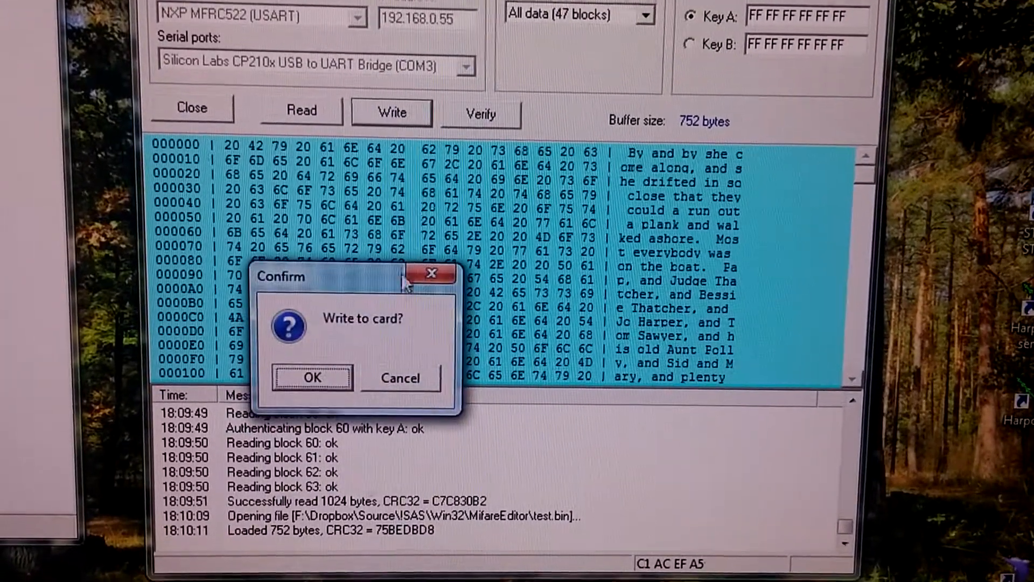
pyautogui.click(312, 376)
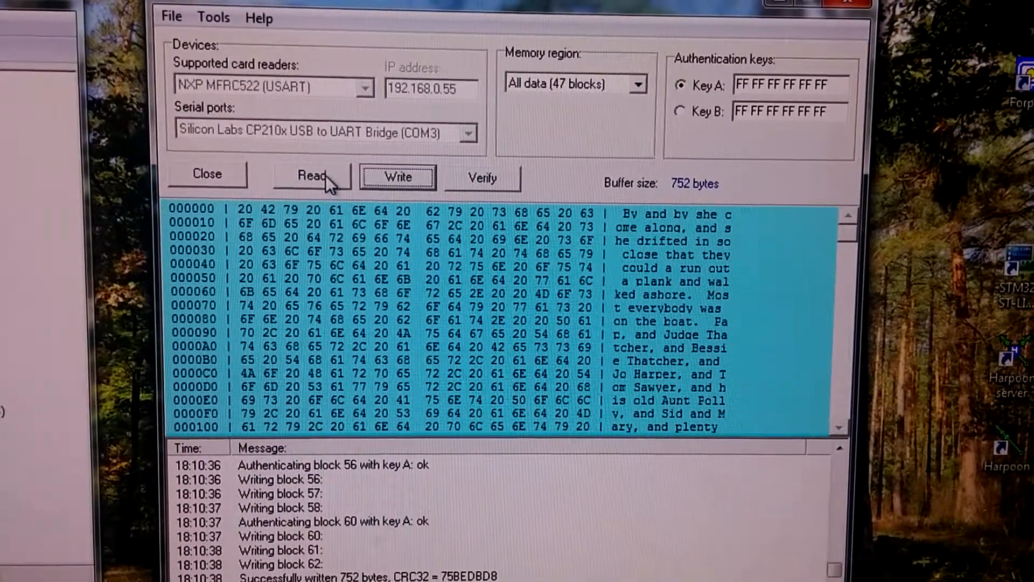
# - Read the 47 data blocks back from the card into the buffer
pyautogui.click(312, 176)
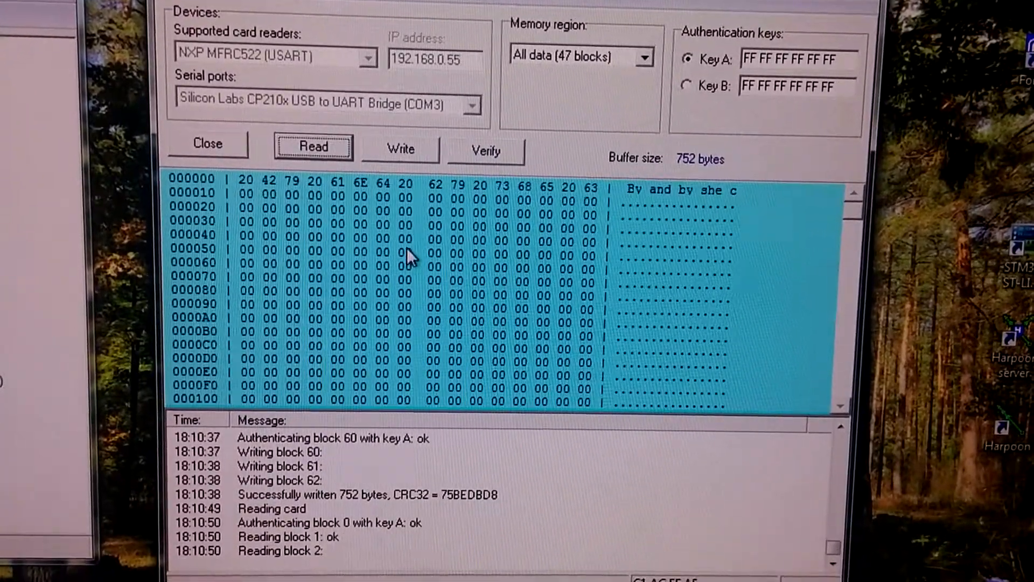
pyautogui.click(314, 146)
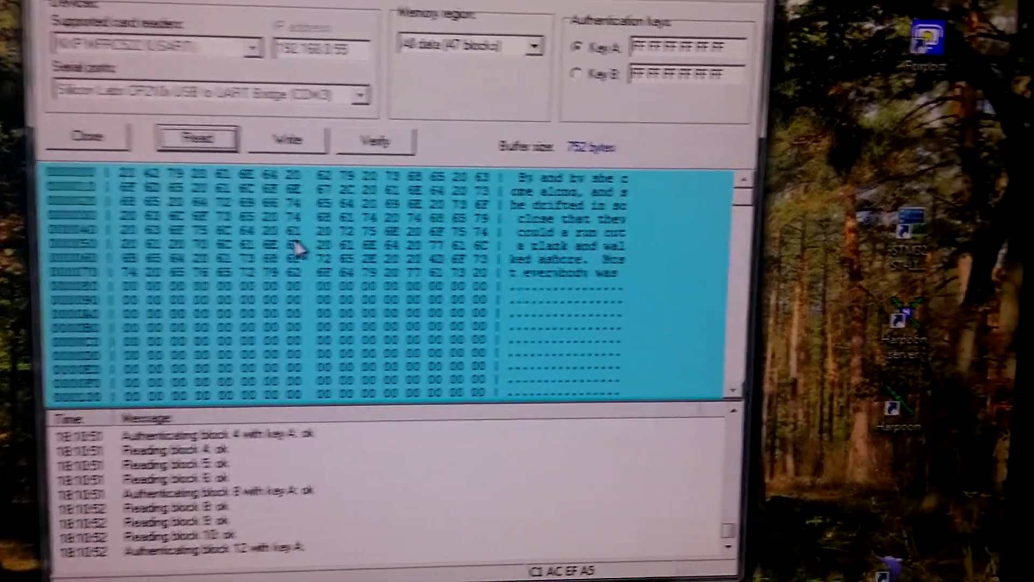